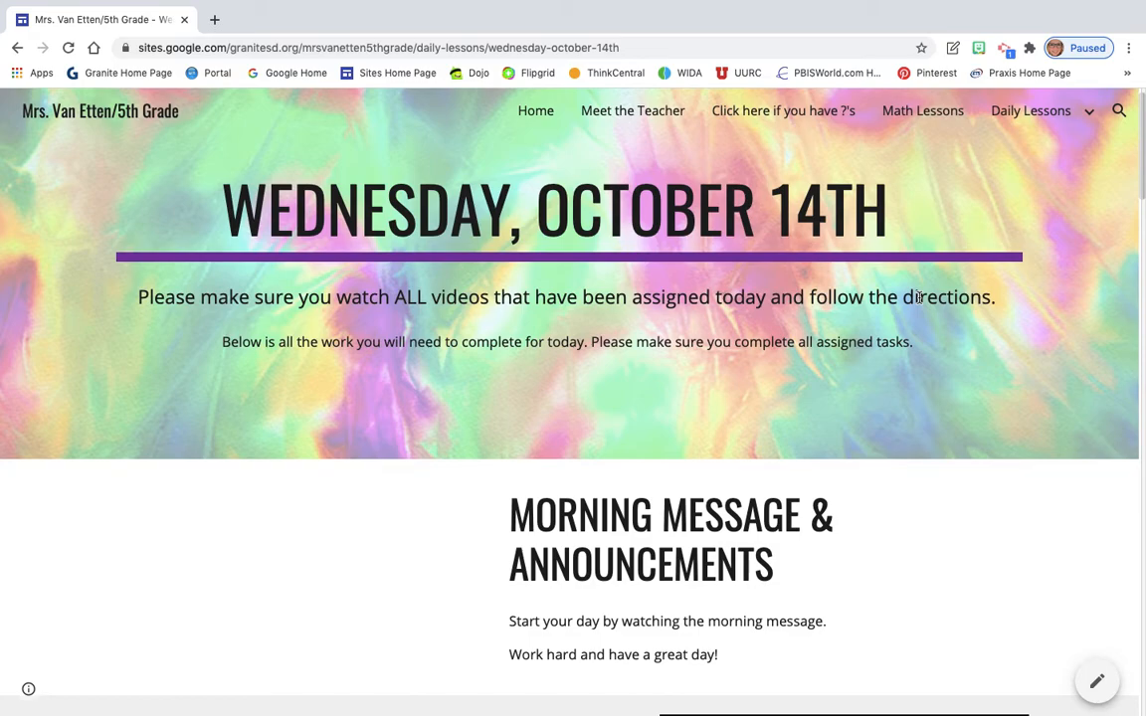
pyautogui.moveTo(886, 275)
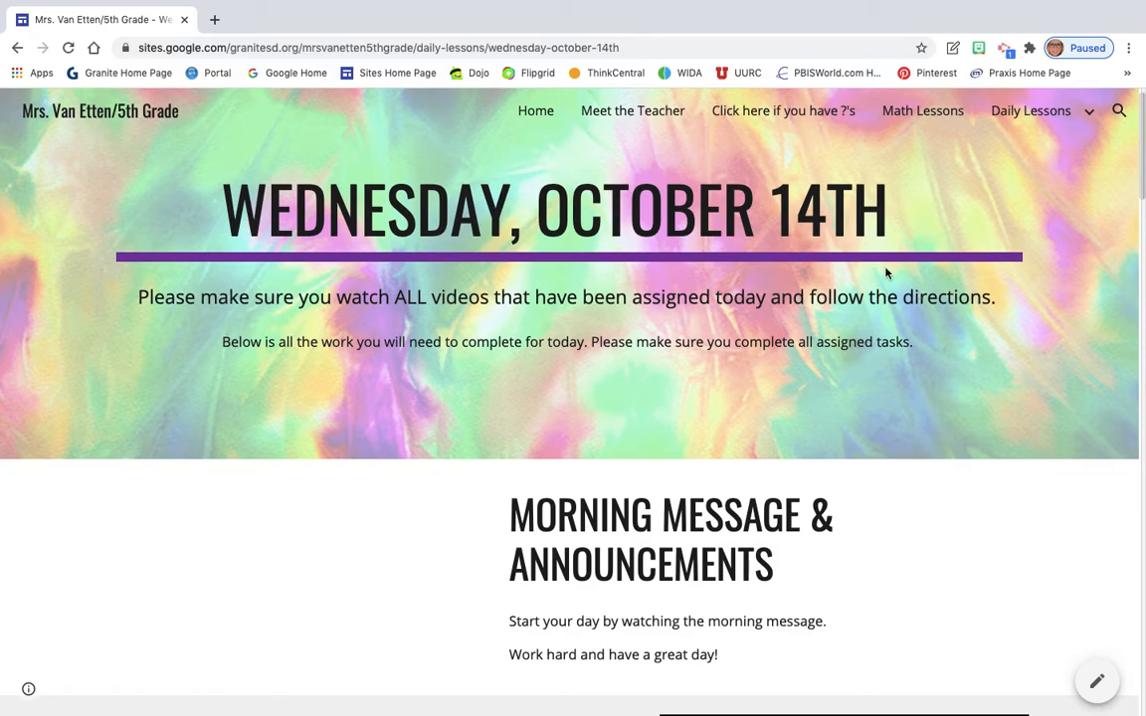
# Step: Scroll the Wednesday, October 14th page down to the Daily Check In and Daily Journal Prompt
pyautogui.scroll(-3)
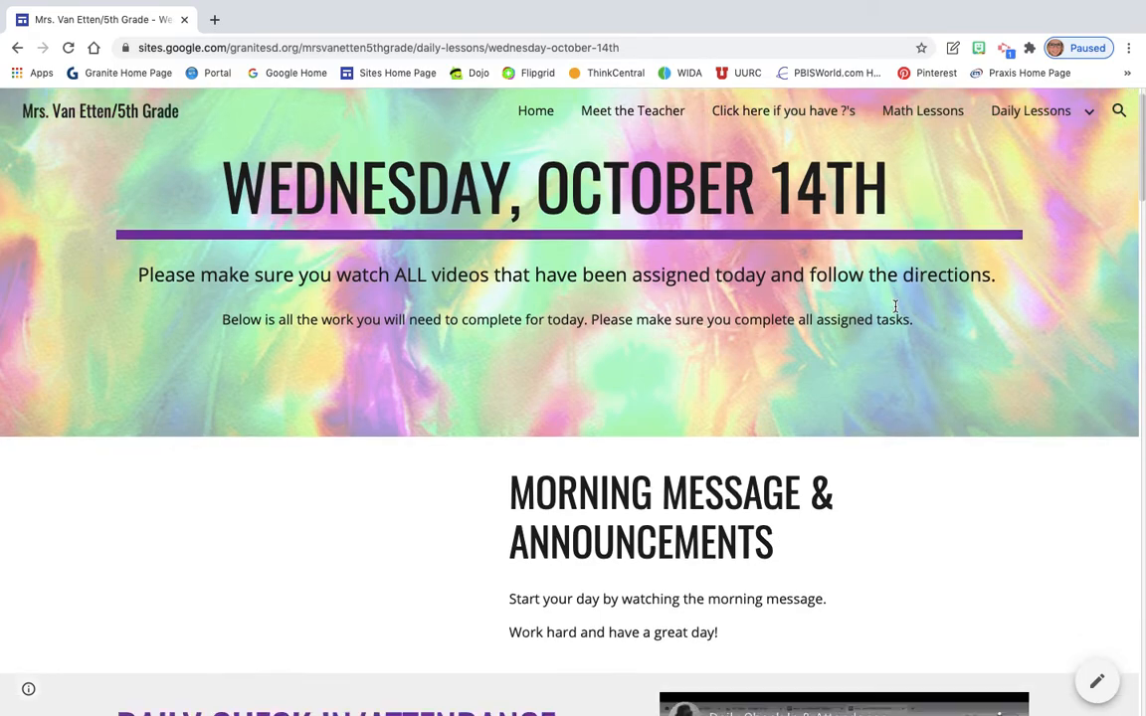
pyautogui.scroll(-3)
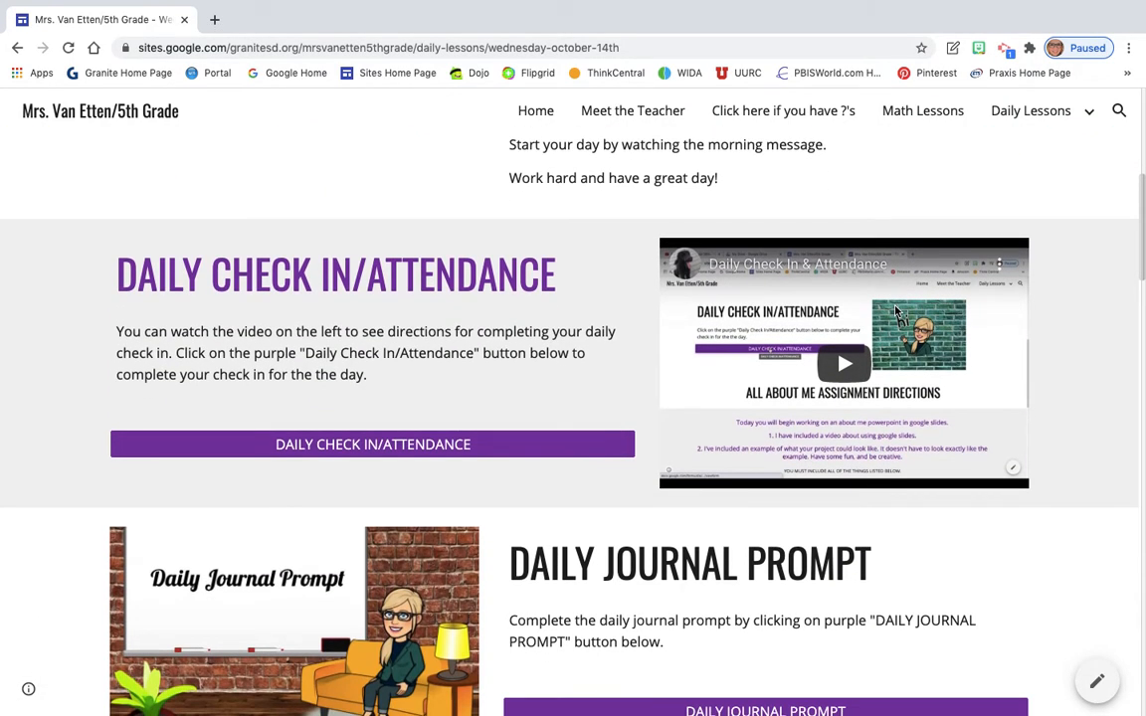
pyautogui.scroll(-3)
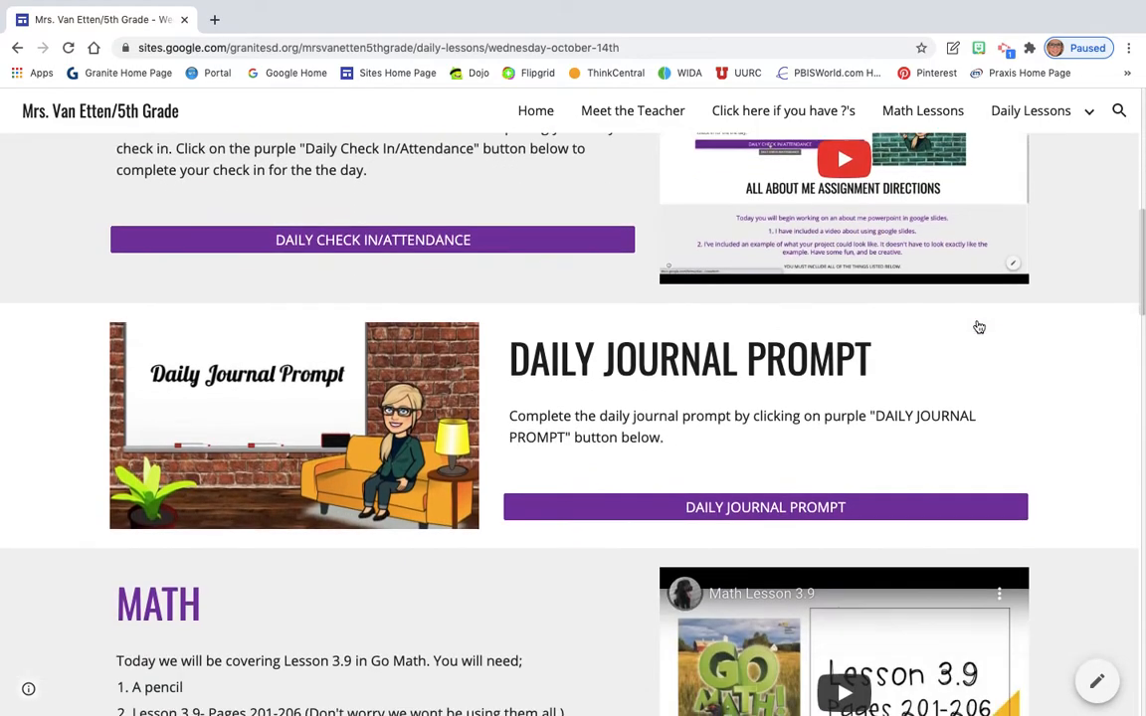
pyautogui.scroll(-3)
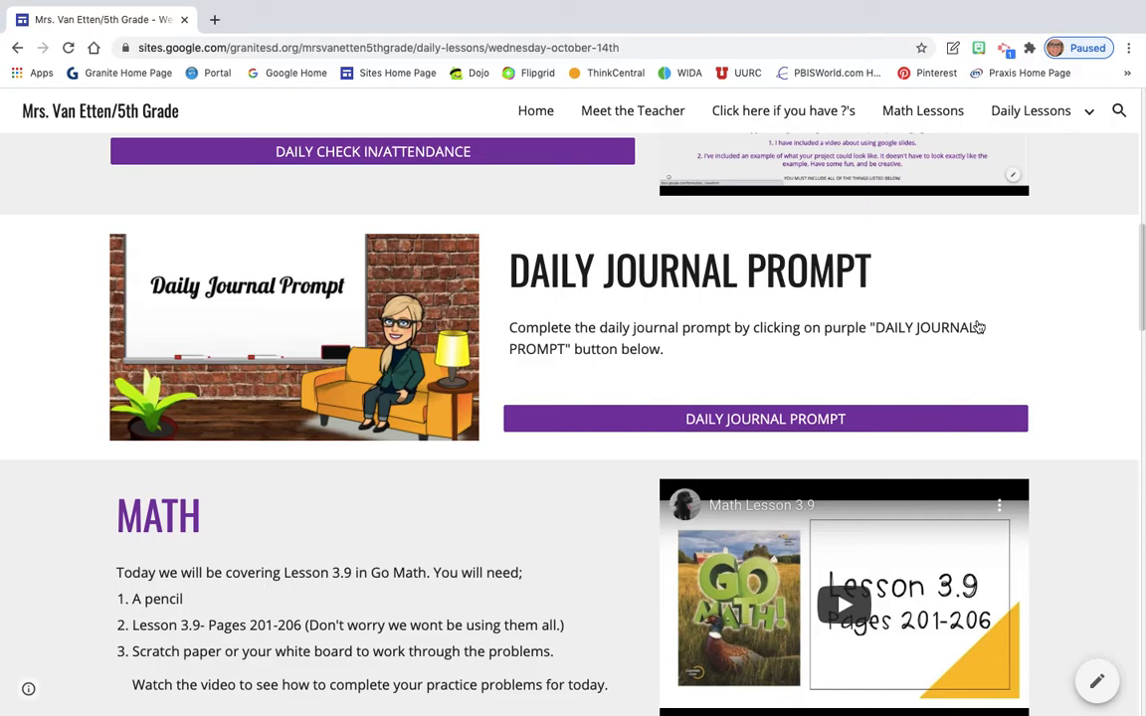
# Step: Scroll past the math homework submission instructions to the Imagine Math section
pyautogui.scroll(-3)
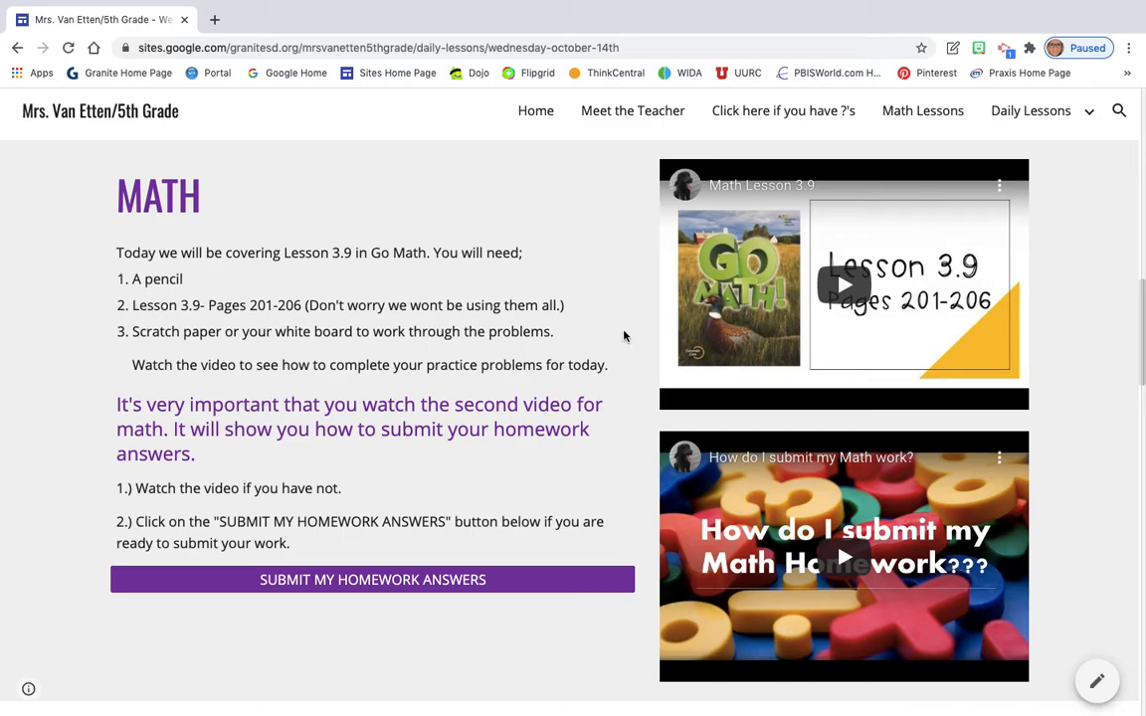
pyautogui.scroll(-3)
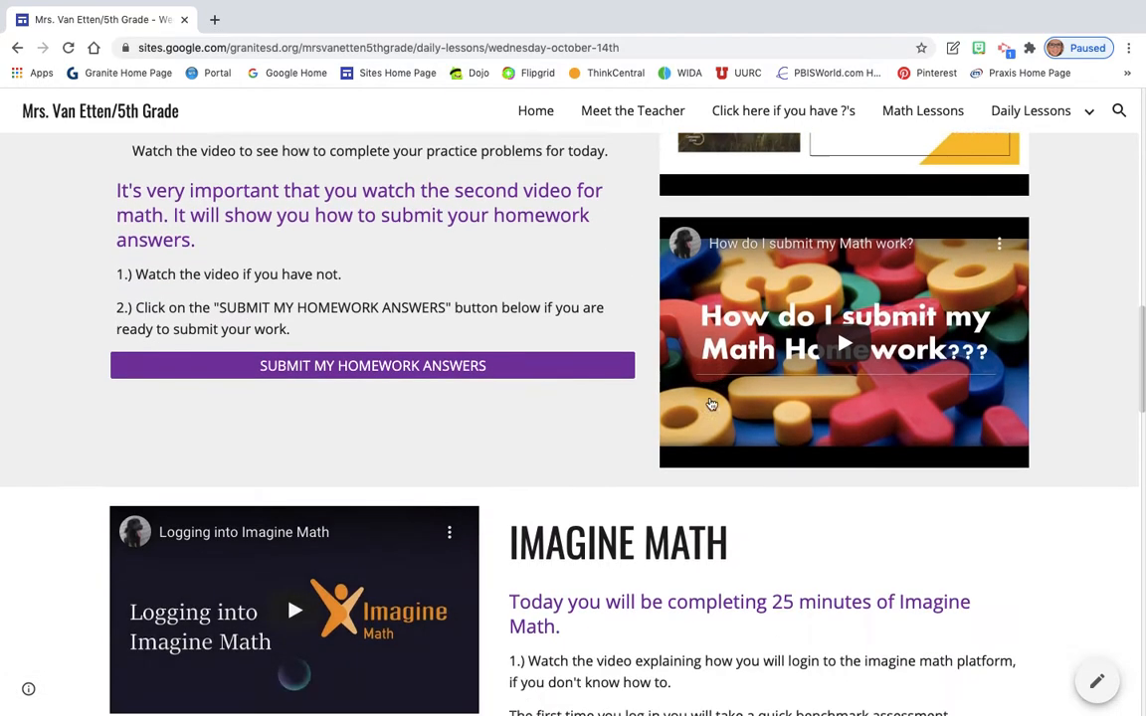
pyautogui.scroll(-3)
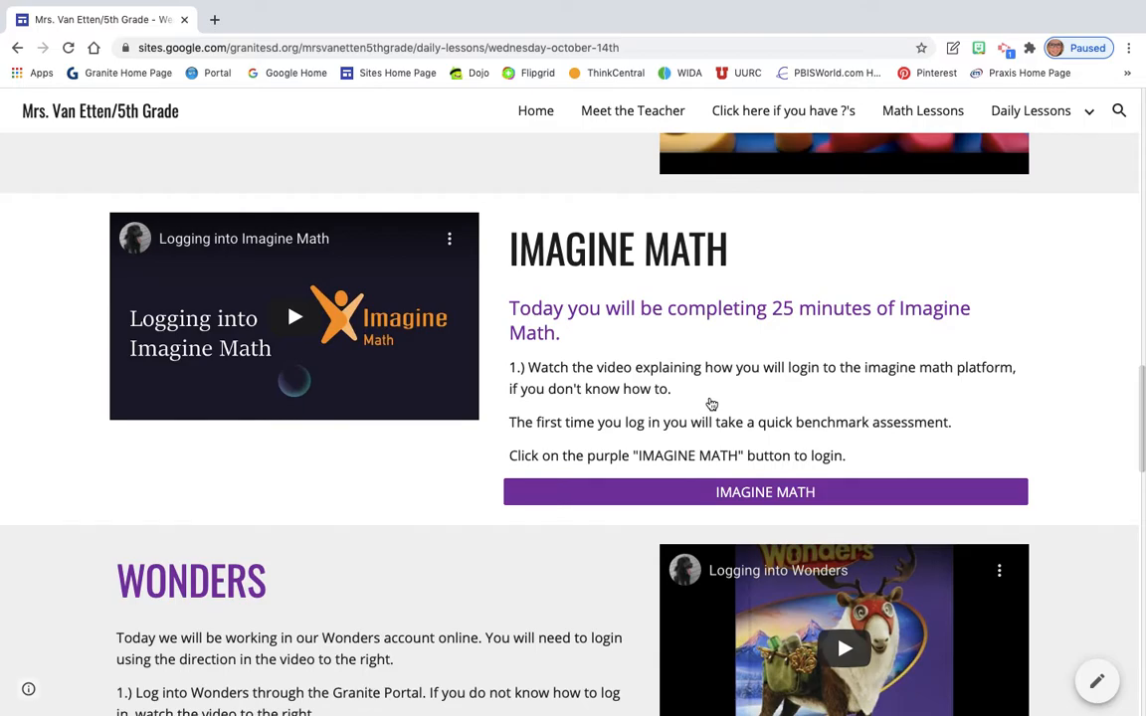
# Step: Scroll past the Wonders assignments to the Lexia login and timer buttons
pyautogui.scroll(-3)
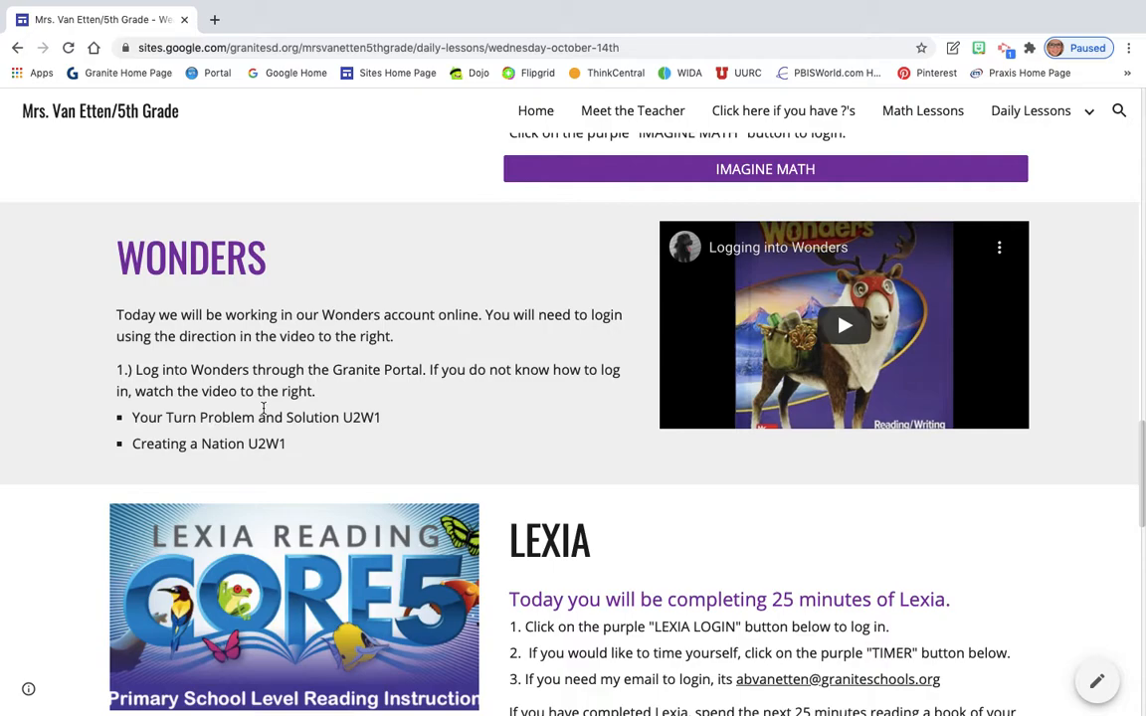
pyautogui.moveTo(354, 411)
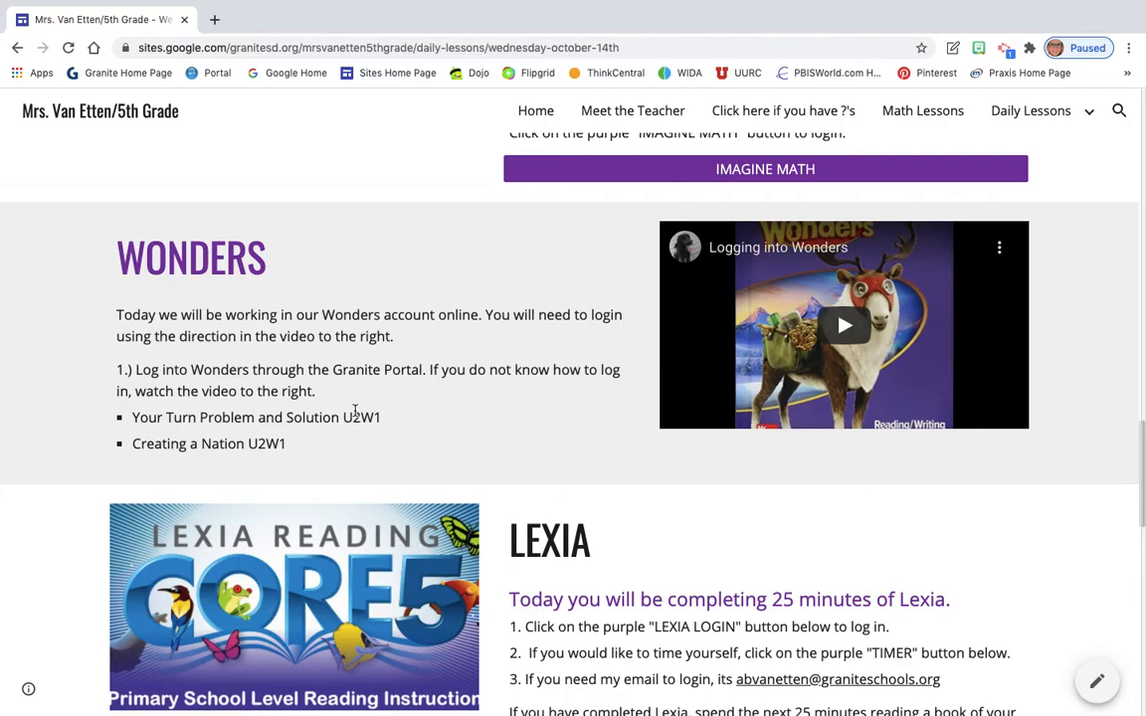
pyautogui.moveTo(374, 388)
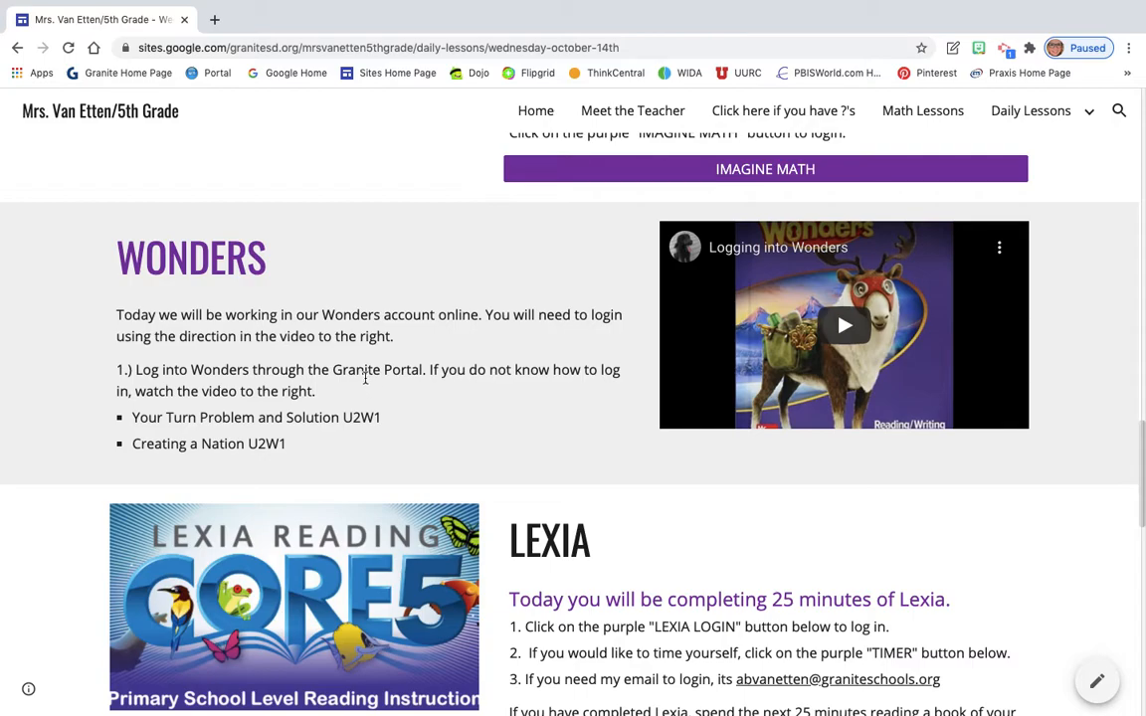
pyautogui.scroll(-3)
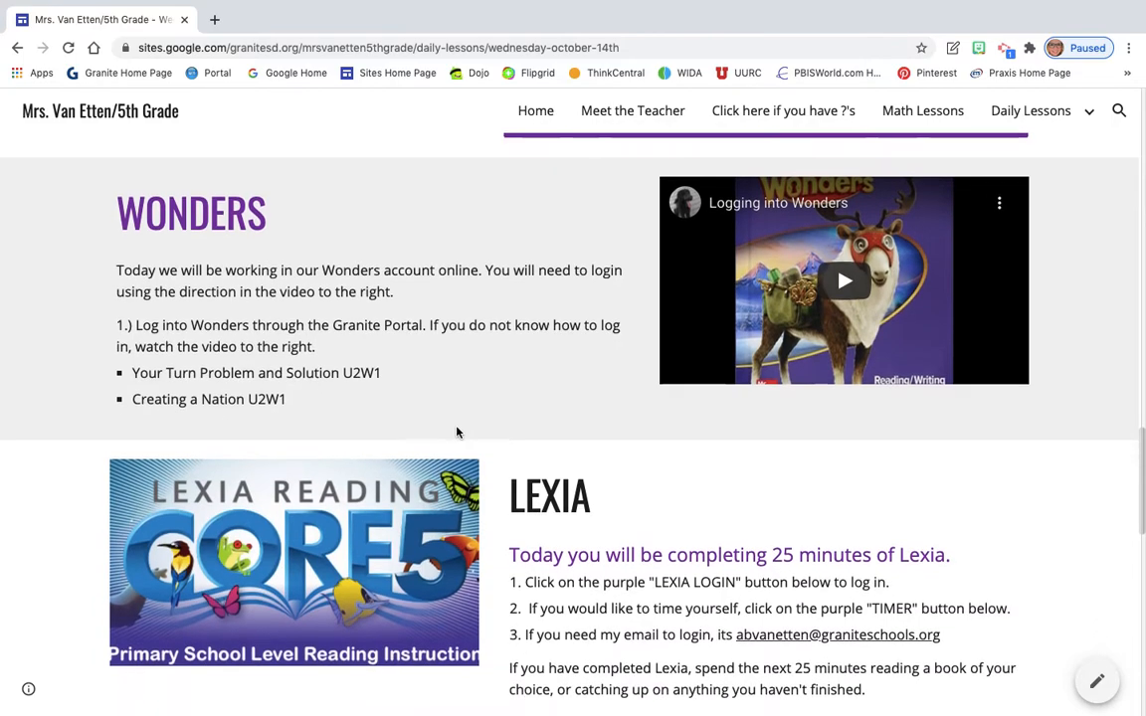
pyautogui.scroll(-3)
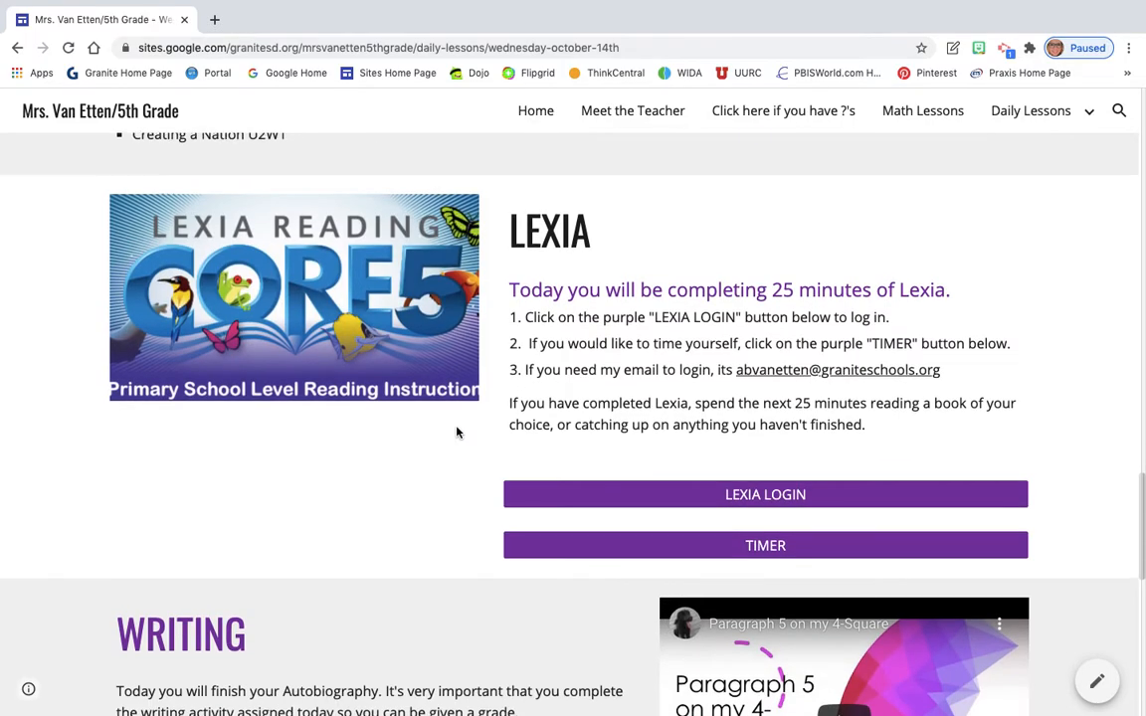
# Step: Scroll through the Writing videos and Utah Compose button to the Science Assessment heading
pyautogui.scroll(-3)
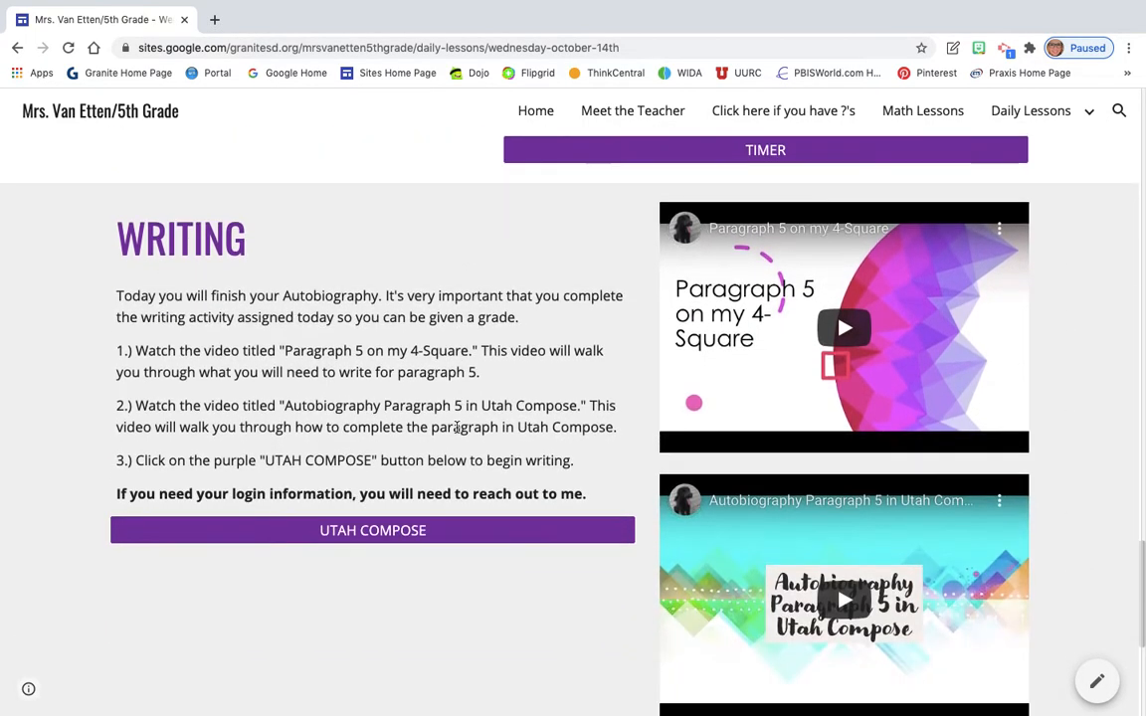
pyautogui.scroll(-3)
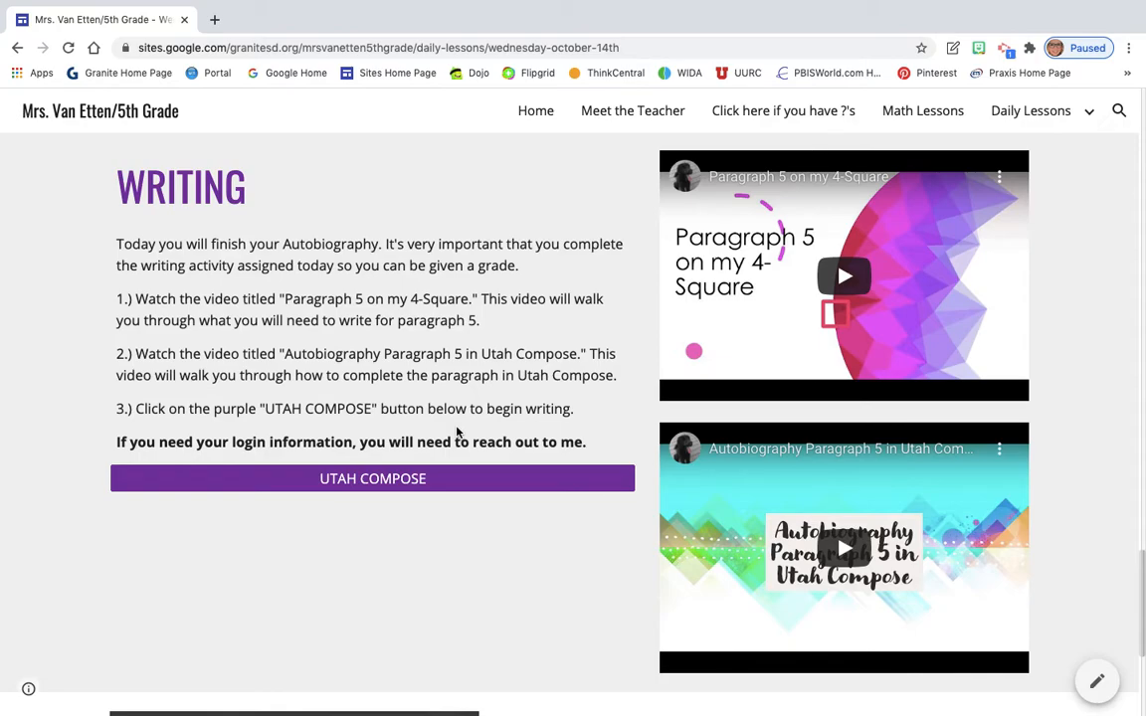
pyautogui.scroll(-3)
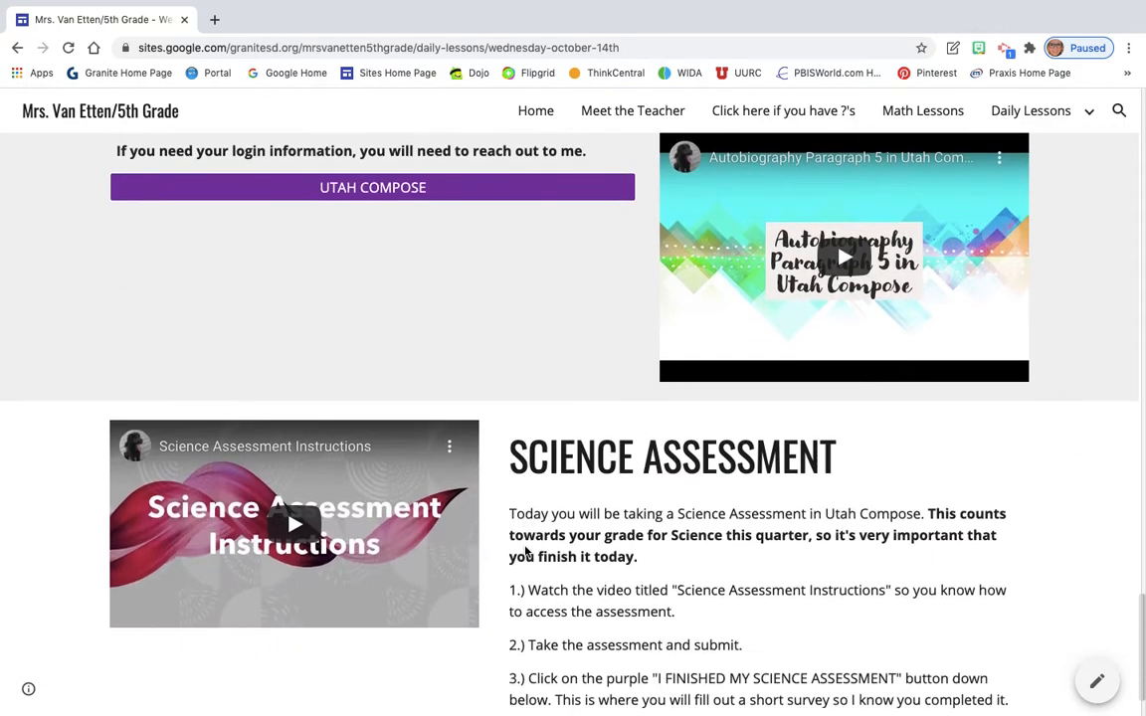
# Step: Scroll to show the Science Assessment video, three steps and the finished-assessment button
pyautogui.scroll(-3)
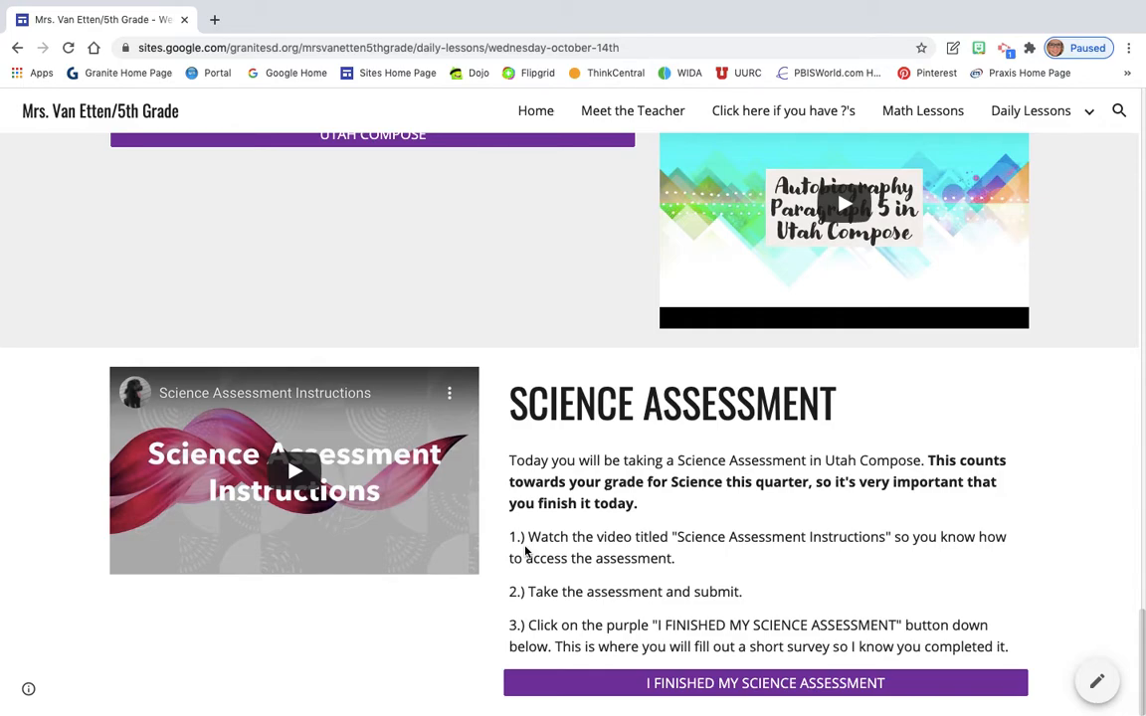
pyautogui.moveTo(402, 430)
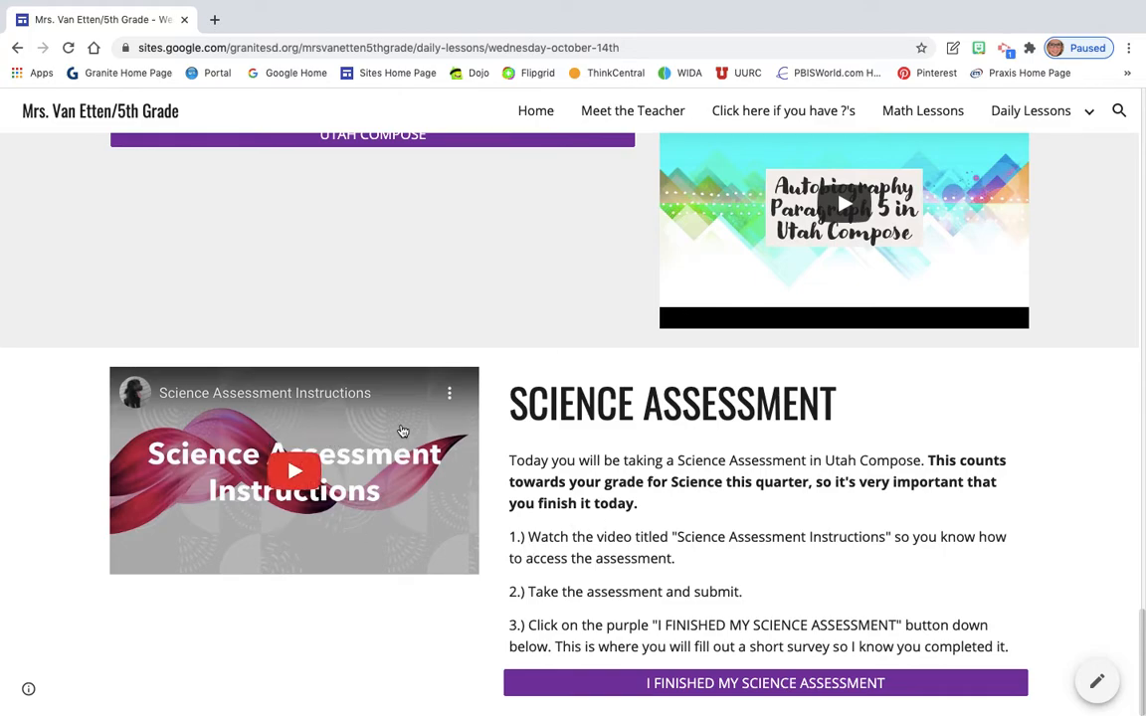
pyautogui.moveTo(625, 502)
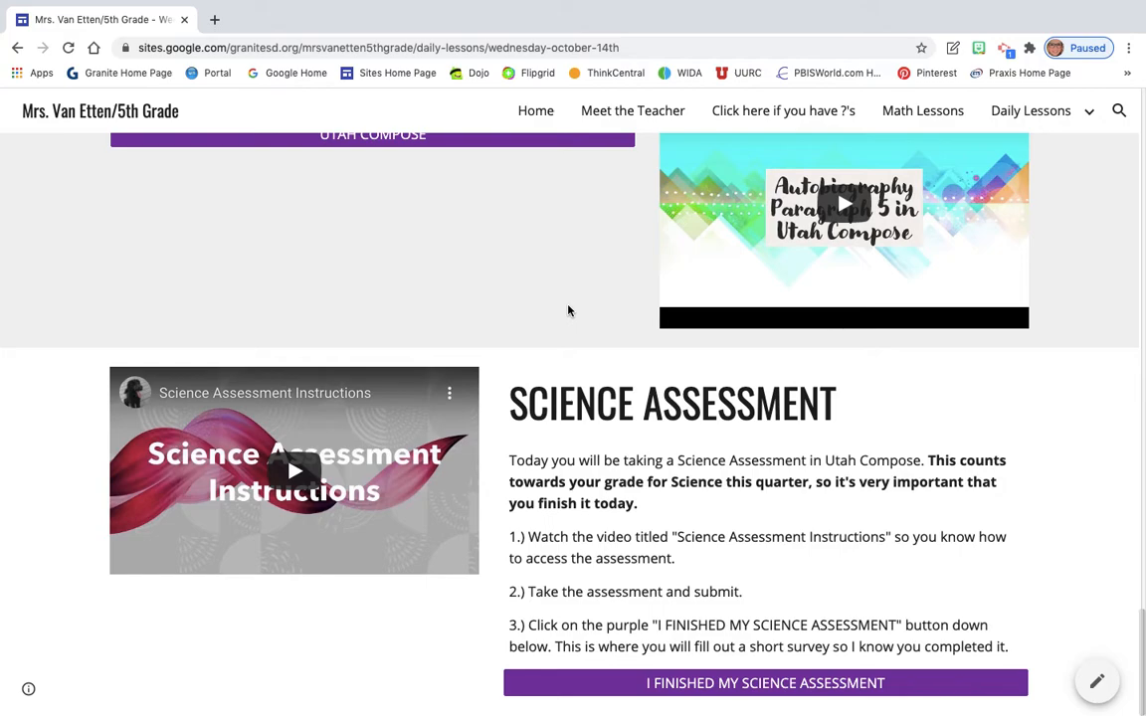
pyautogui.moveTo(702, 508)
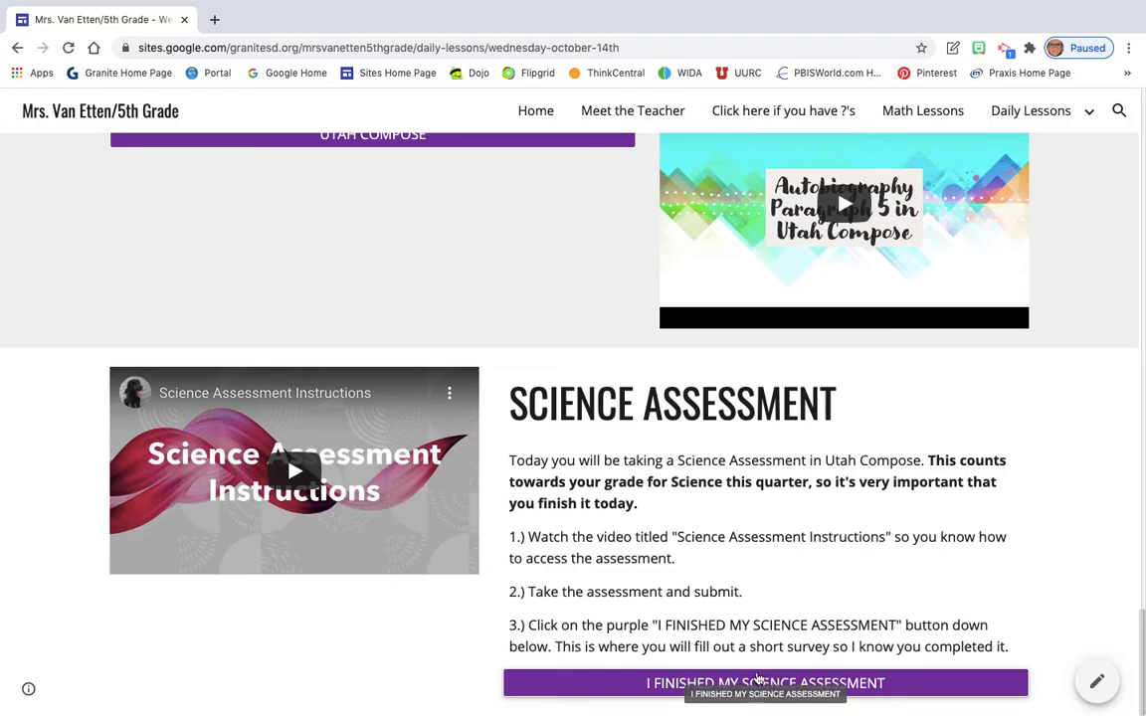
# Step: Follow I FINISHED MY SCIENCE ASSESSMENT to the survey form and review its three required questions
pyautogui.click(764, 682)
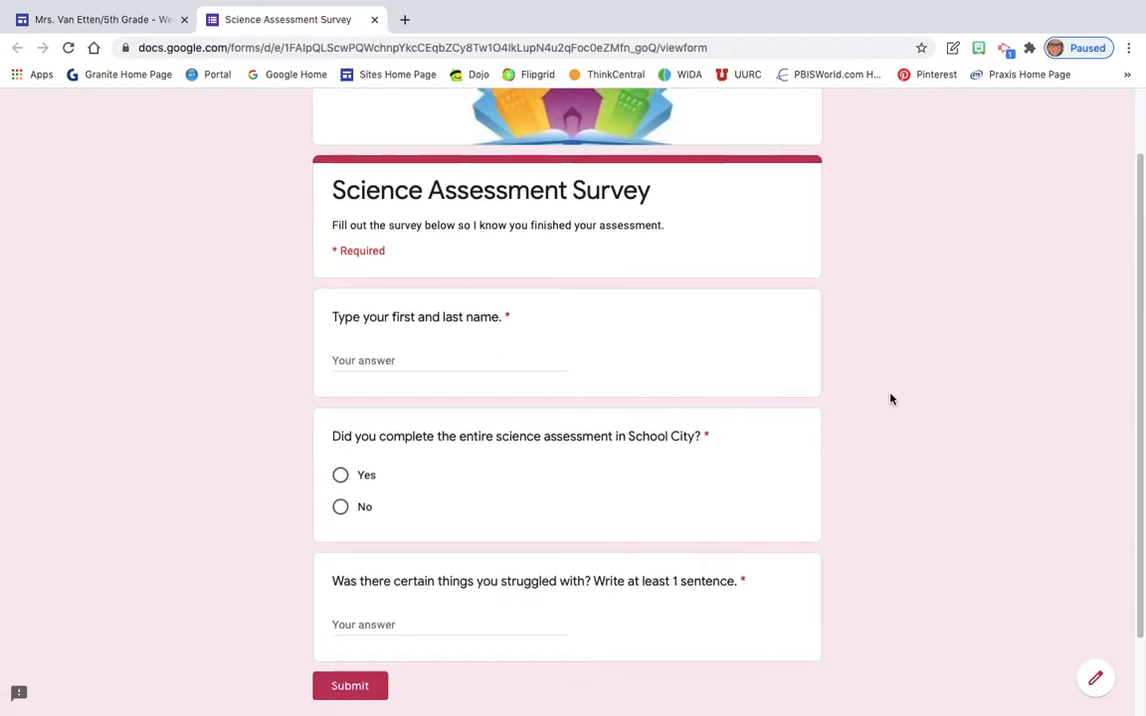
pyautogui.scroll(-3)
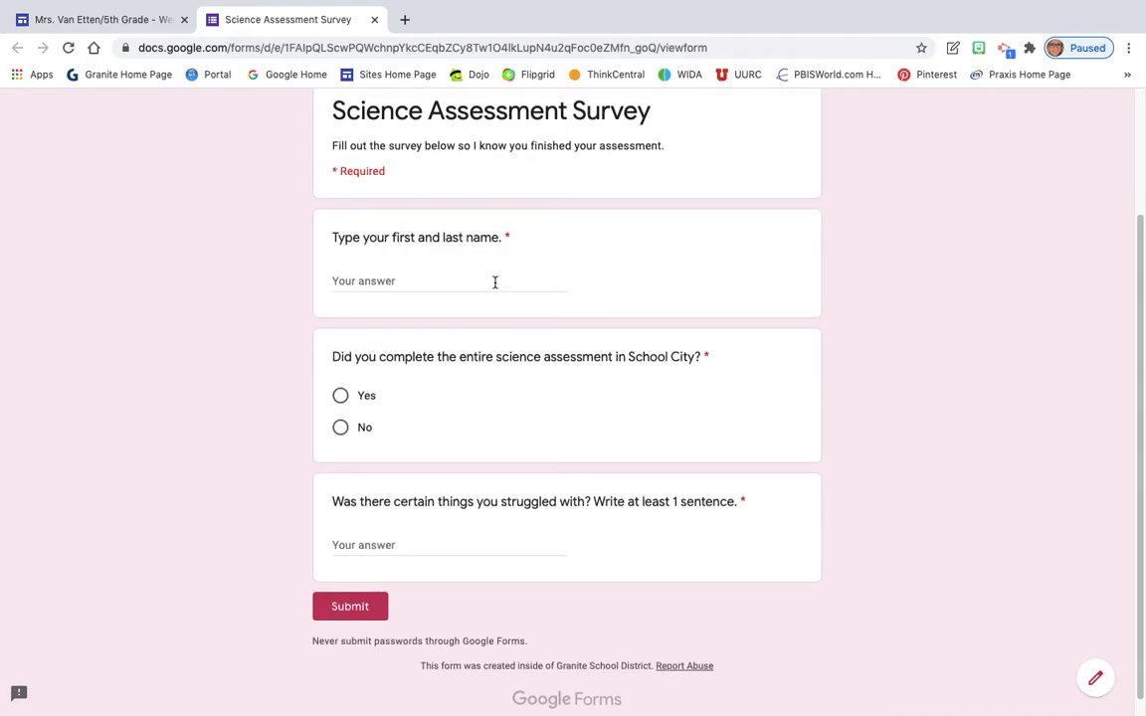
pyautogui.click(350, 605)
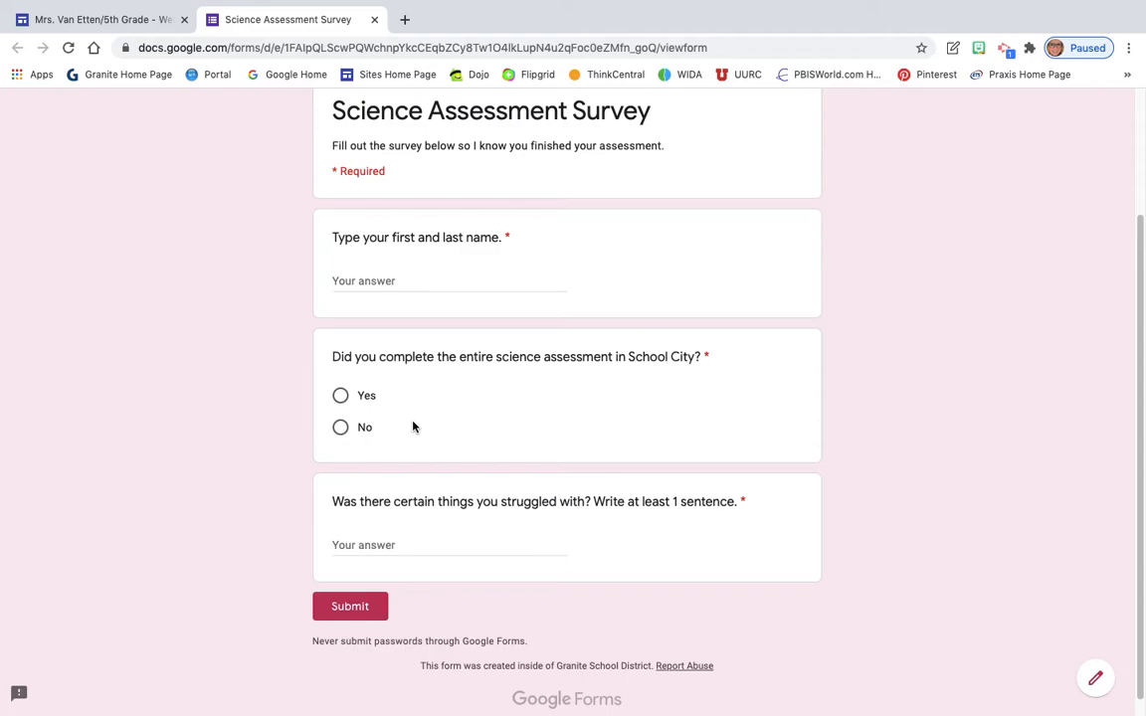
pyautogui.moveTo(359, 530)
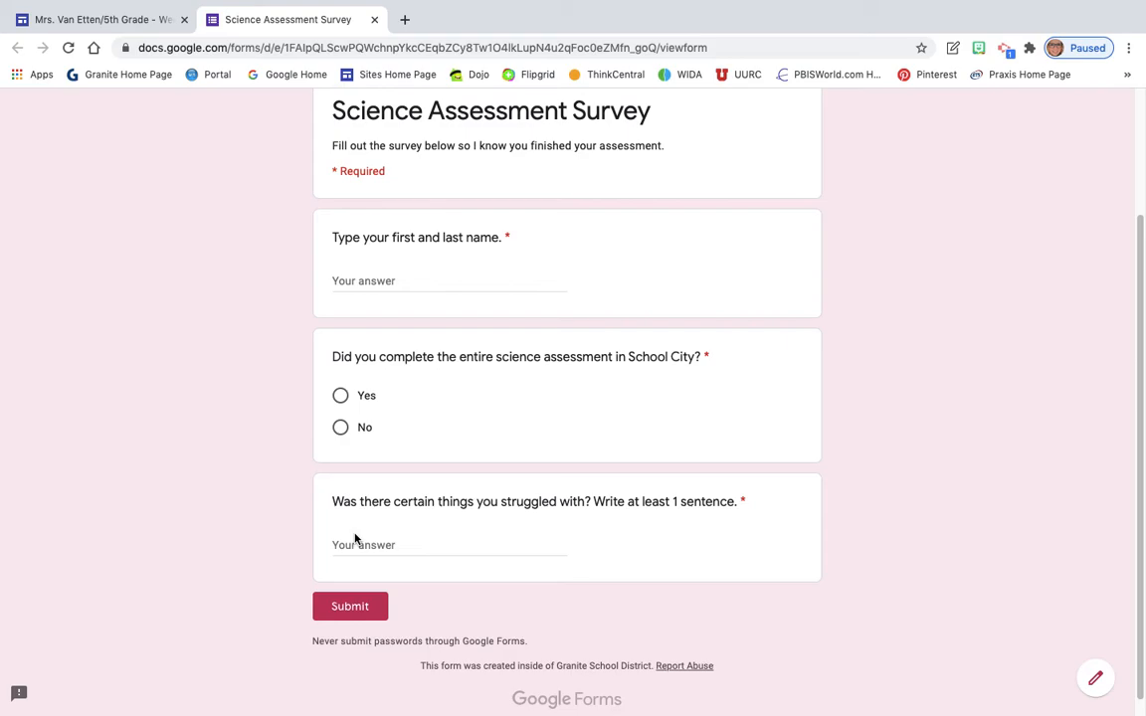
pyautogui.scroll(3)
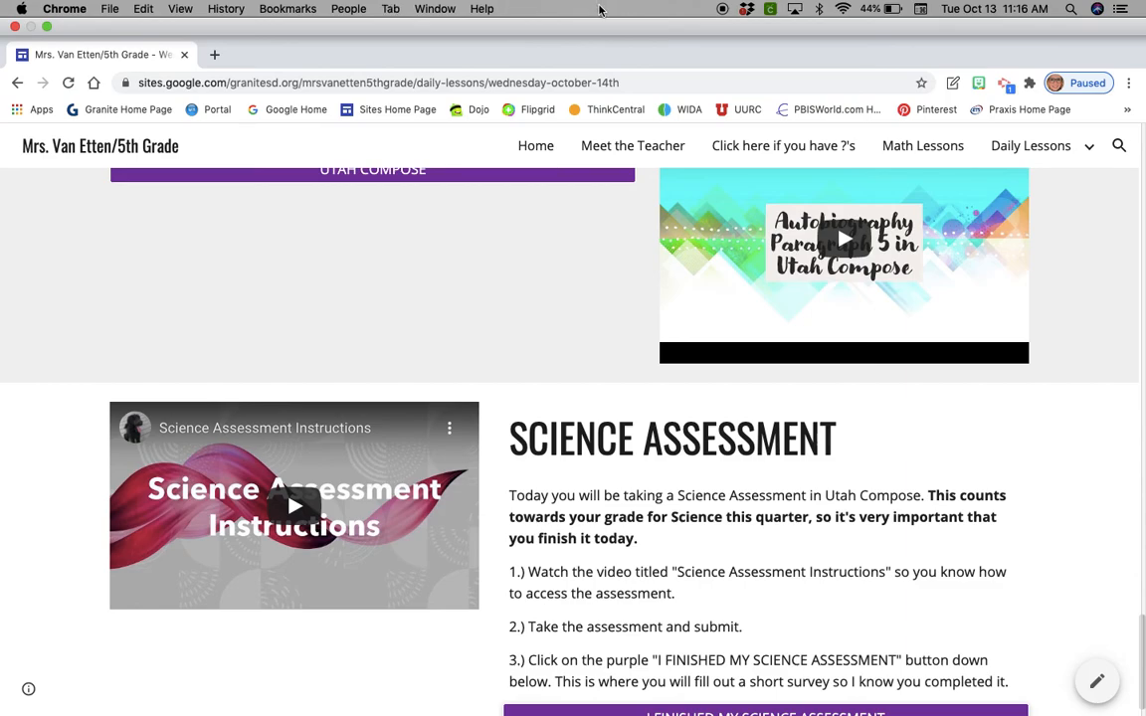
pyautogui.moveTo(724, 10)
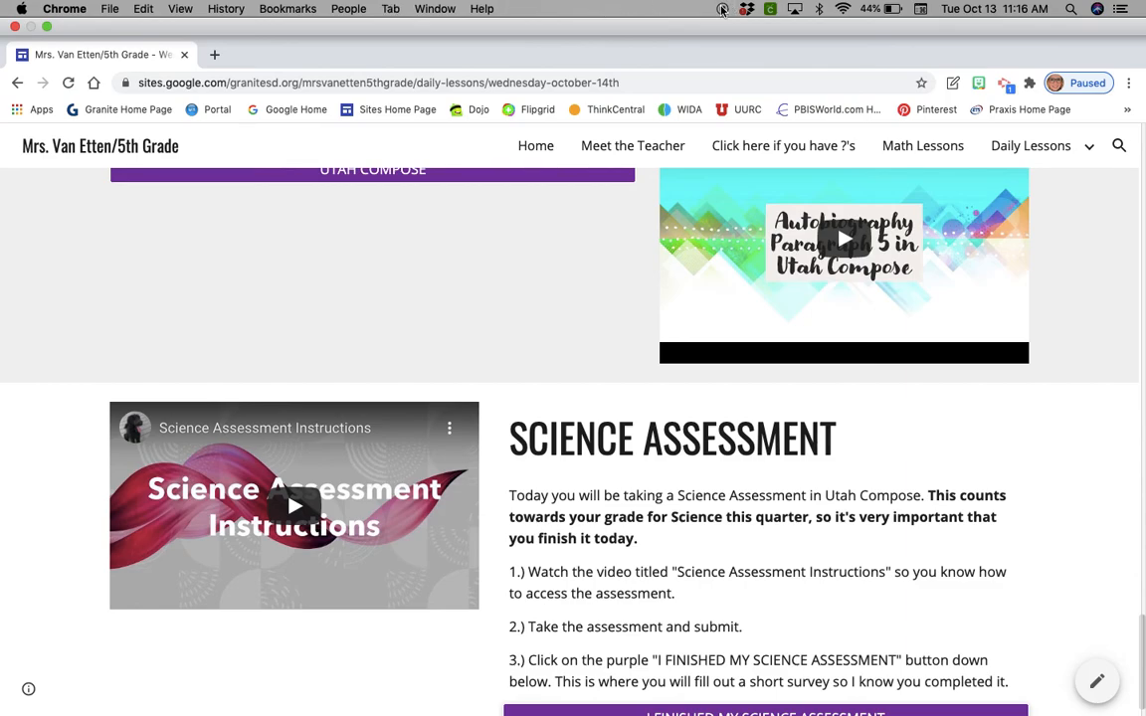